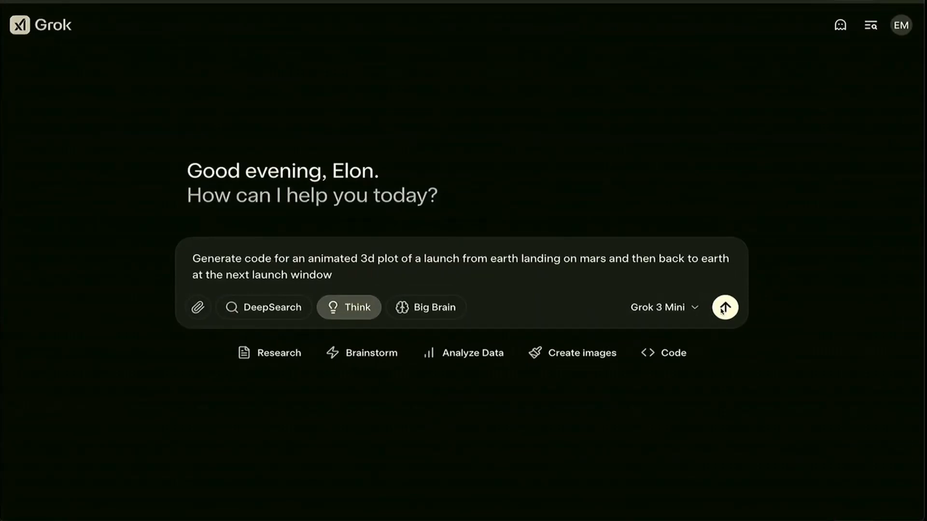
- Send the animated 3D Earth–Mars launch plot request with Think on, then ask 'when is the next starship launch' with DeepSearch
click(724, 307)
text(when is the next starship launch)
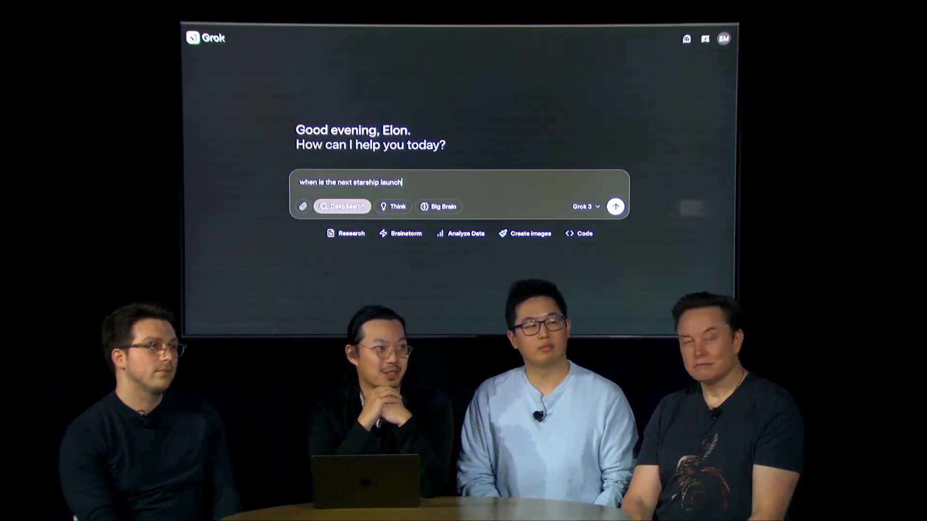
click(615, 207)
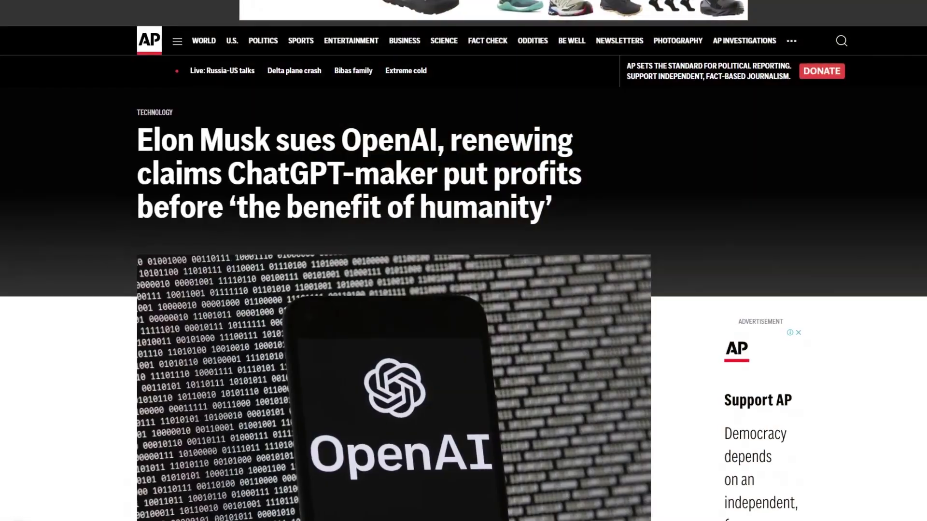
- Scroll the AP Musk lawsuit story and the NYT OpenAI $300 billion valuation article
scroll(down, 3)
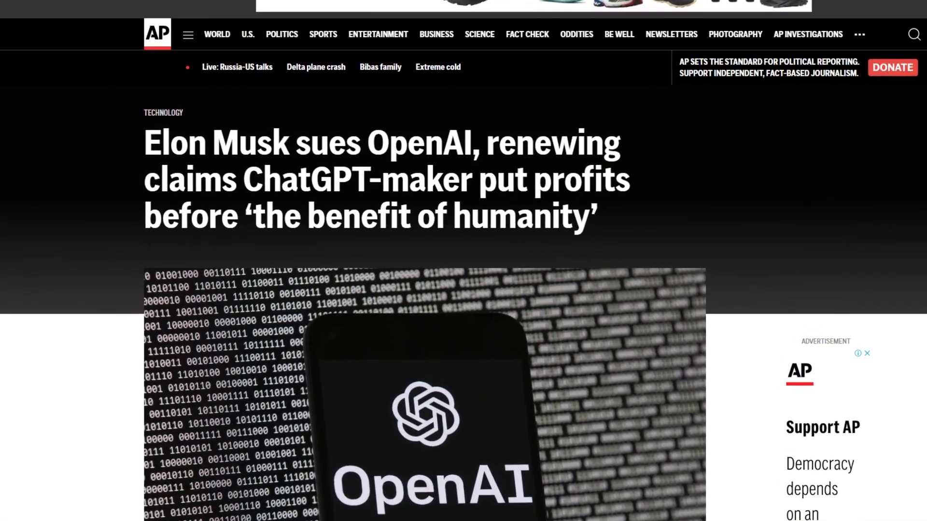
scroll(down, 3)
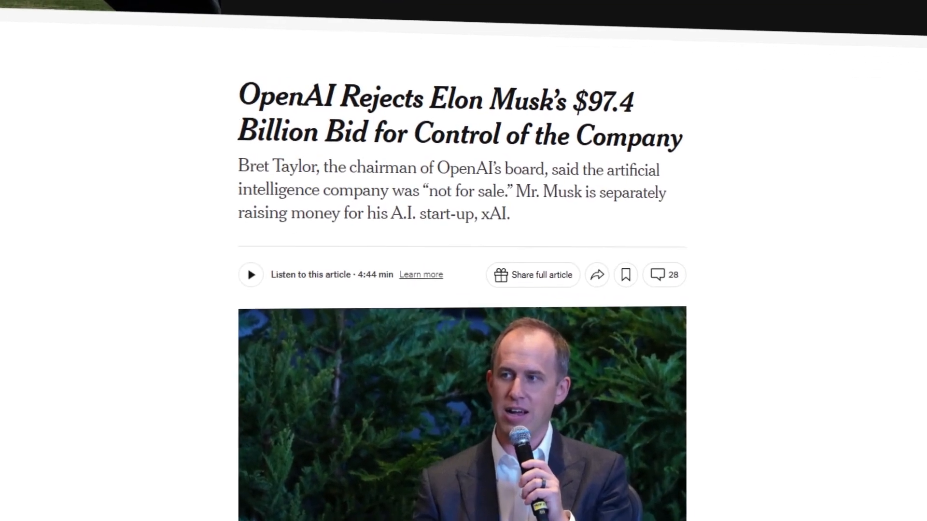
scroll(up, 3)
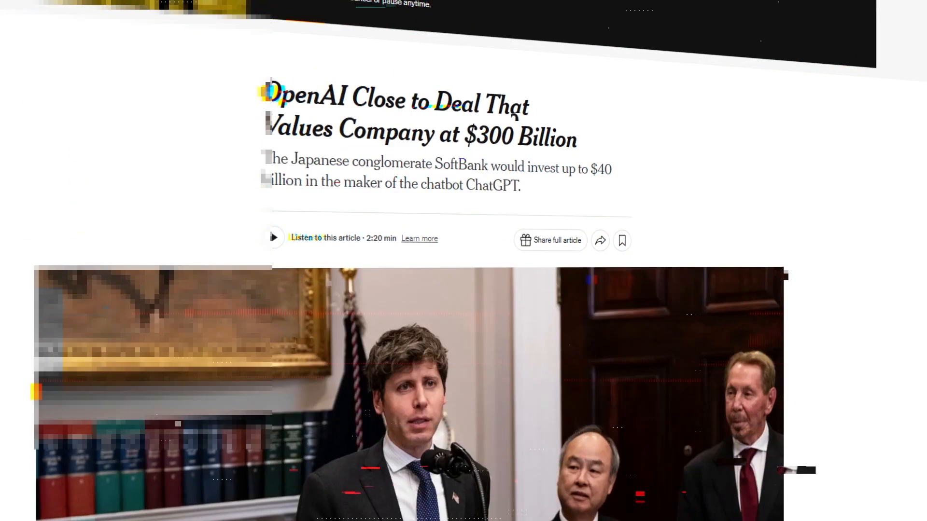
scroll(down, 3)
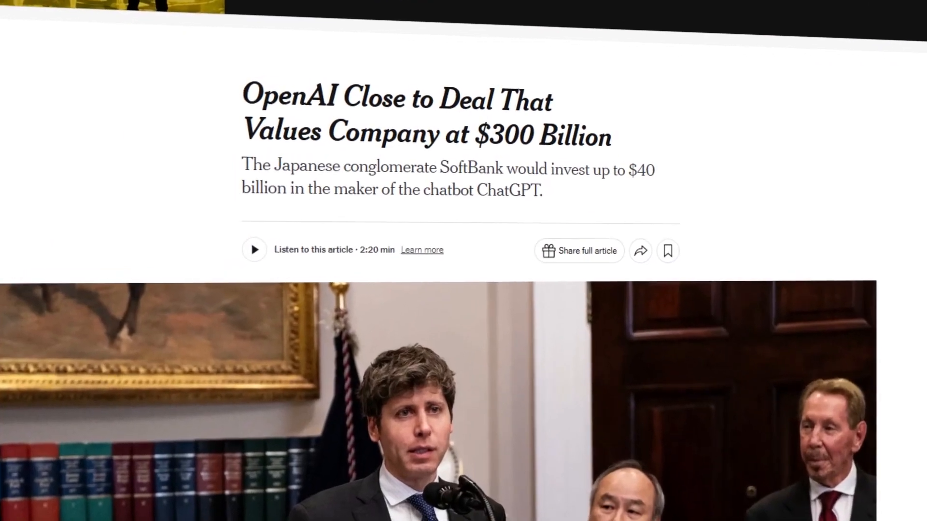
scroll(down, 3)
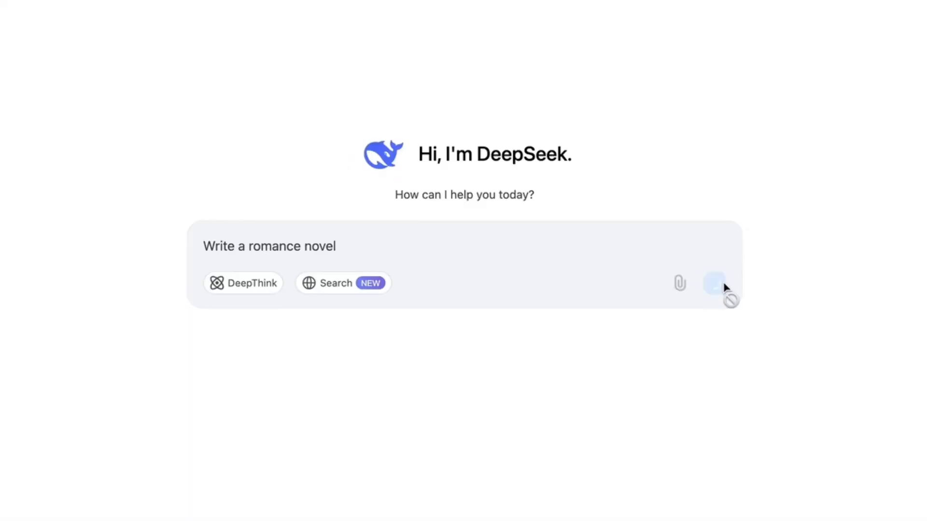
- Submit 'Write a romance novel' so DeepSeek begins 'Whispers of the Heart', Chapter One
click(715, 283)
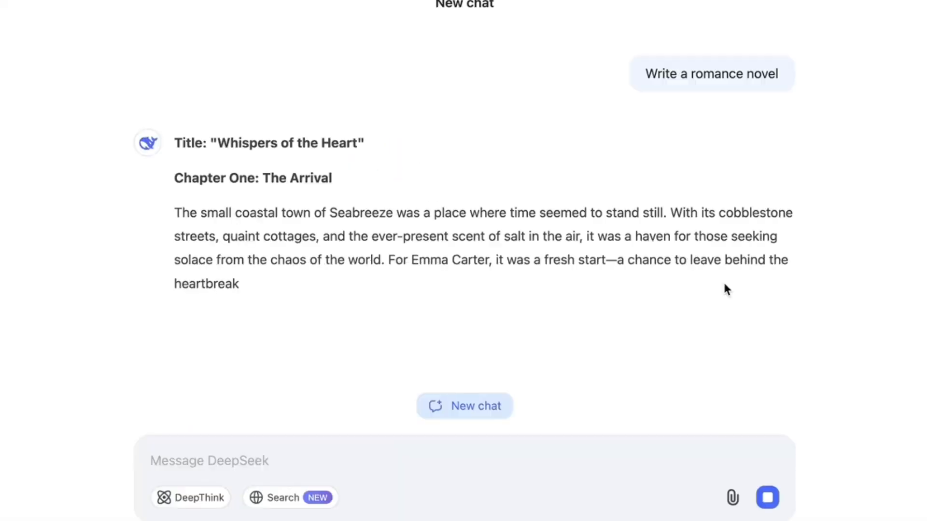